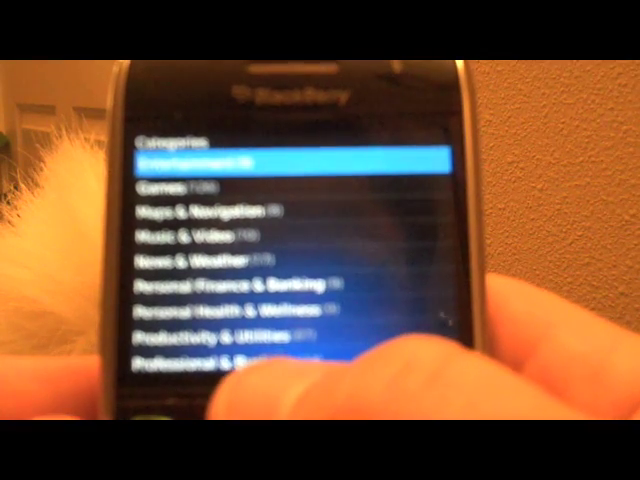
# Browse the Games category's Arcade & Action titles, then go back to the Games subcategories
pyautogui.scroll(-3)
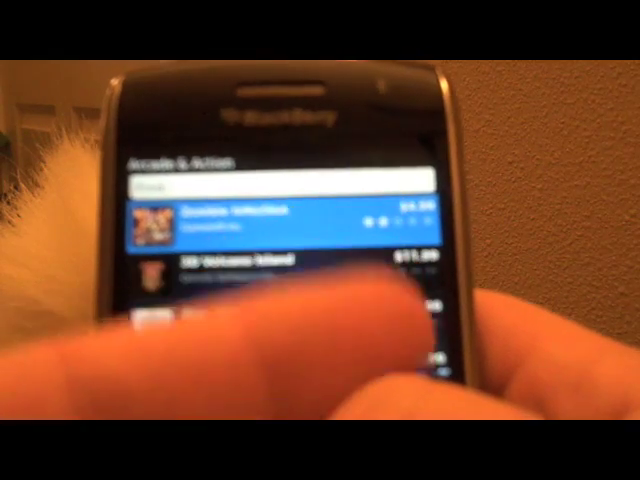
pyautogui.scroll(-3)
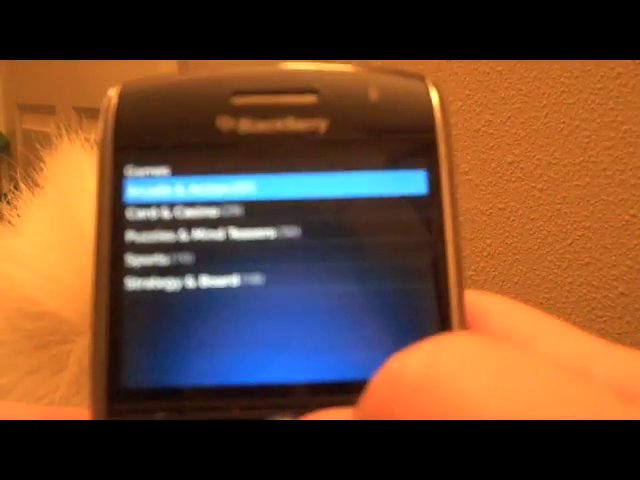
pyautogui.scroll(-3)
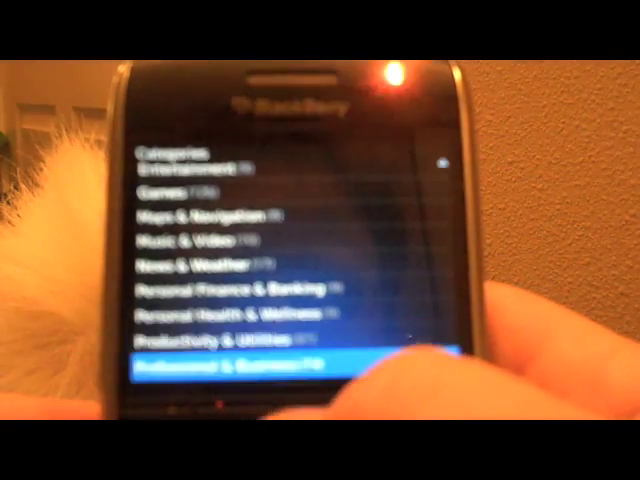
# Scroll through the Social Networking & Sharing app listings, looking over messenger and social apps
pyautogui.scroll(-3)
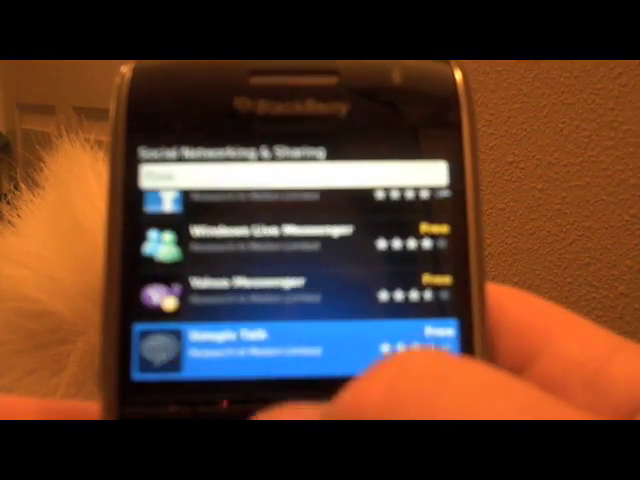
pyautogui.scroll(-3)
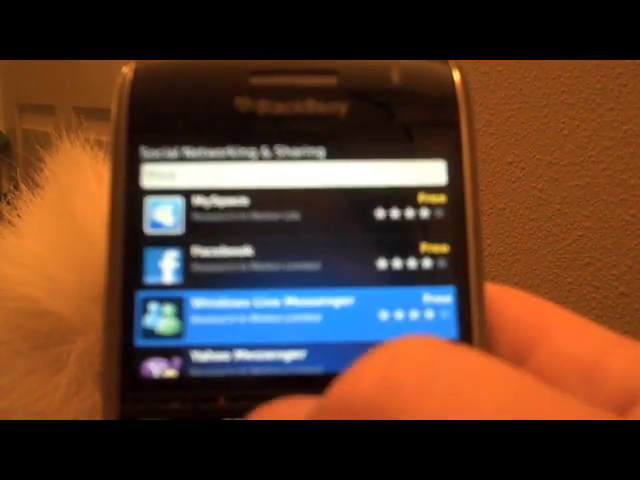
pyautogui.scroll(-3)
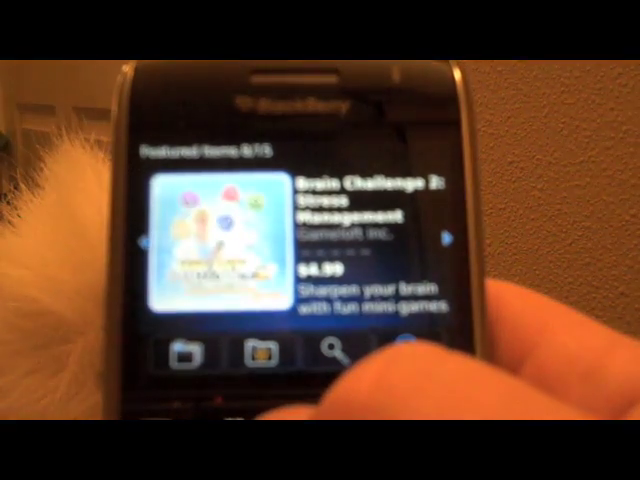
# Select the featured Brain Challenge 2: Stress Management to view its Details page
pyautogui.click(280, 240)
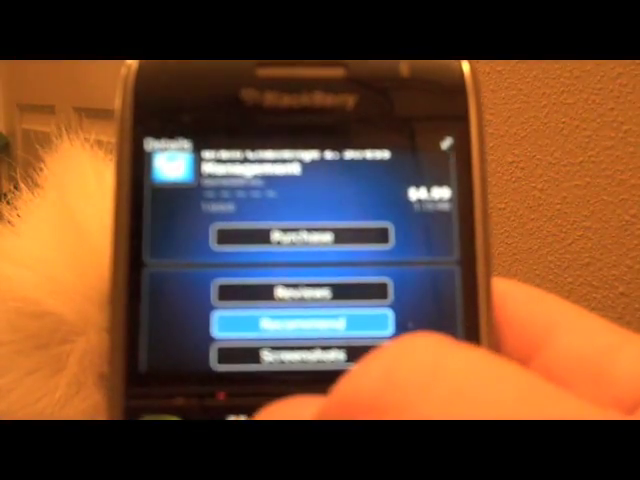
# View the user reviews for Brain Challenge 2: Stress Management
pyautogui.click(300, 325)
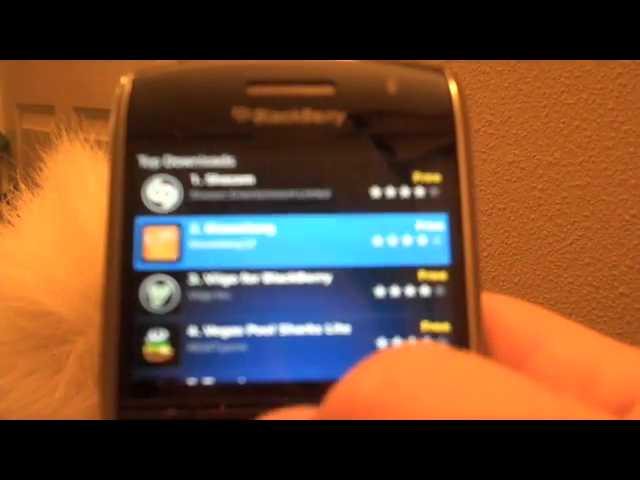
# Scroll Top Downloads into the twenties, past AIM Instant Messenger and WorldMate Live
pyautogui.scroll(-3)
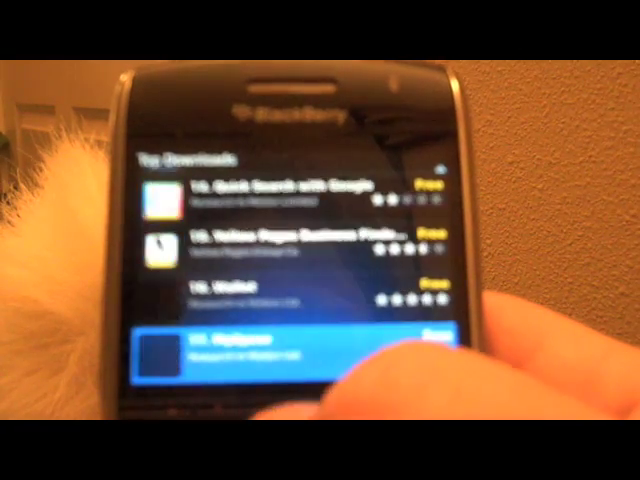
pyautogui.scroll(-3)
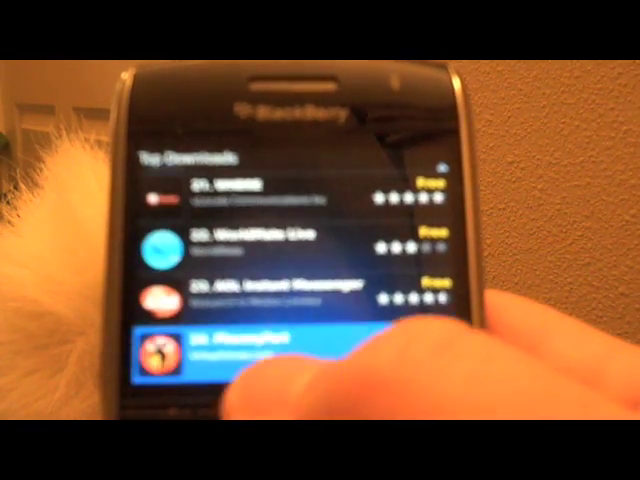